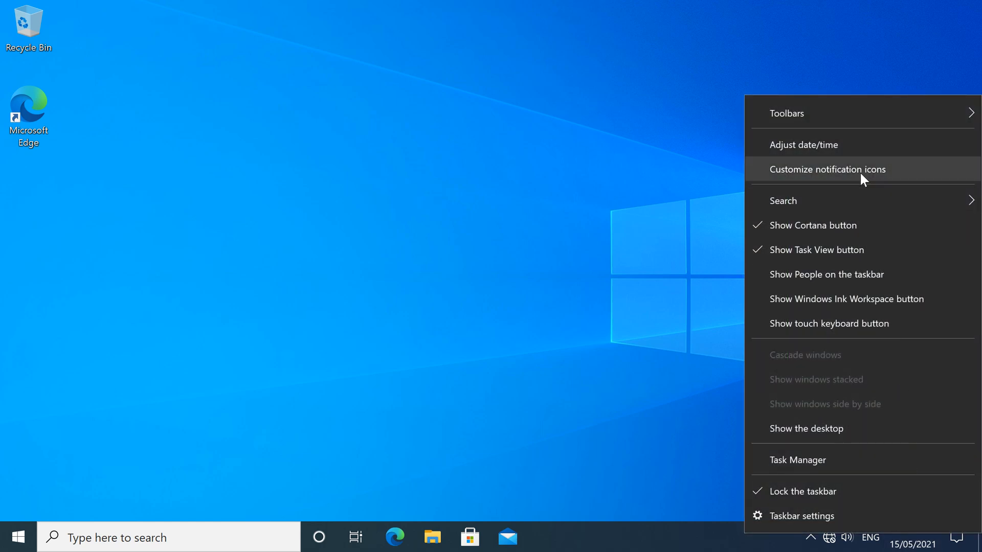
Open Date & time settings from the taskbar in a restored window, scrolled to Related settings
click(804, 144)
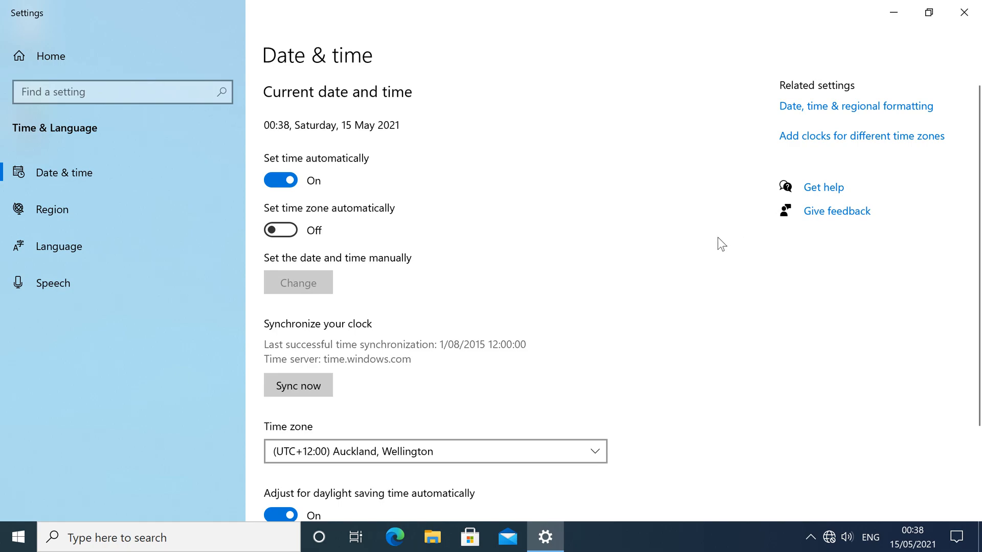
mouse_move(794, 102)
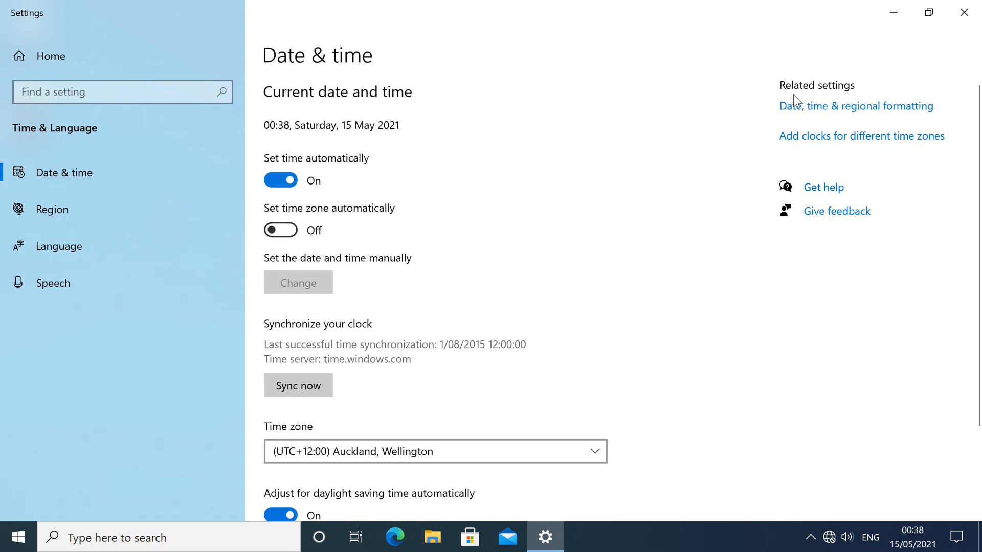
click(928, 11)
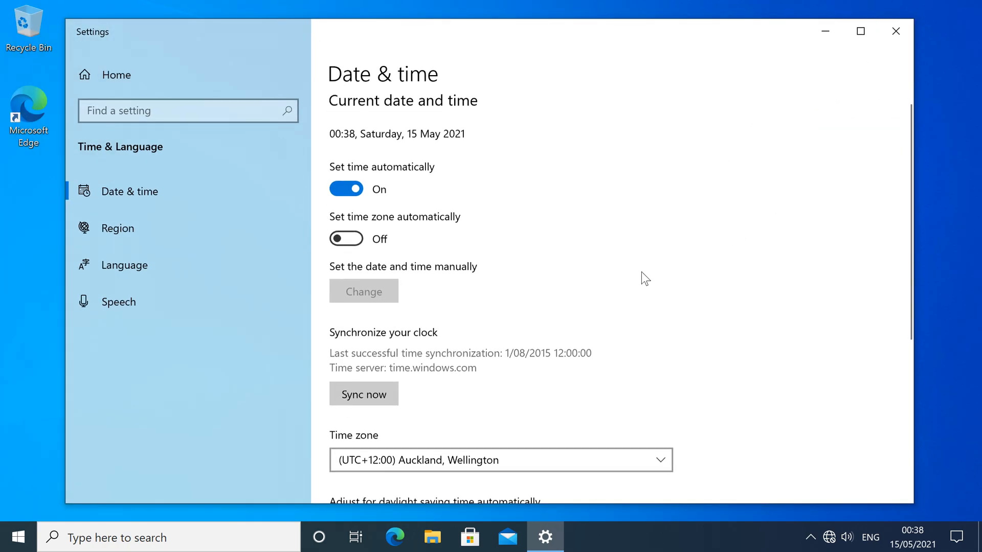
scroll(down, 3)
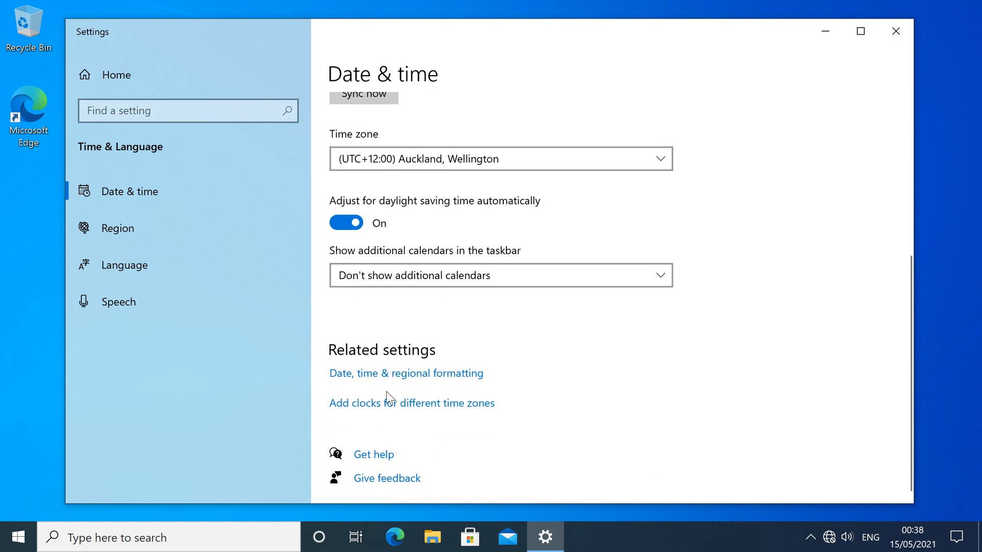
Reach the Region dialog's Formats tab showing English (New Zealand) date formats (short date d/MM/yyyy)
click(117, 227)
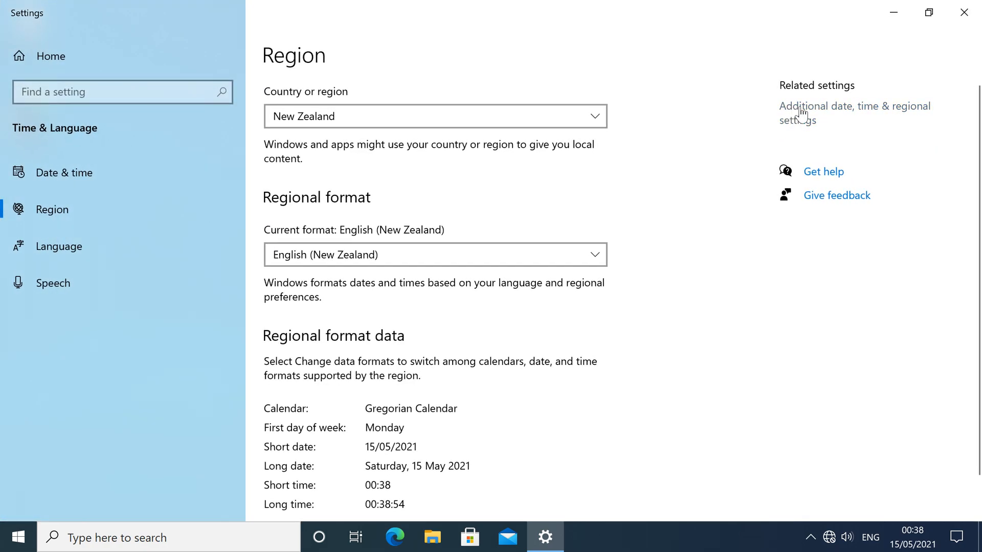
click(854, 112)
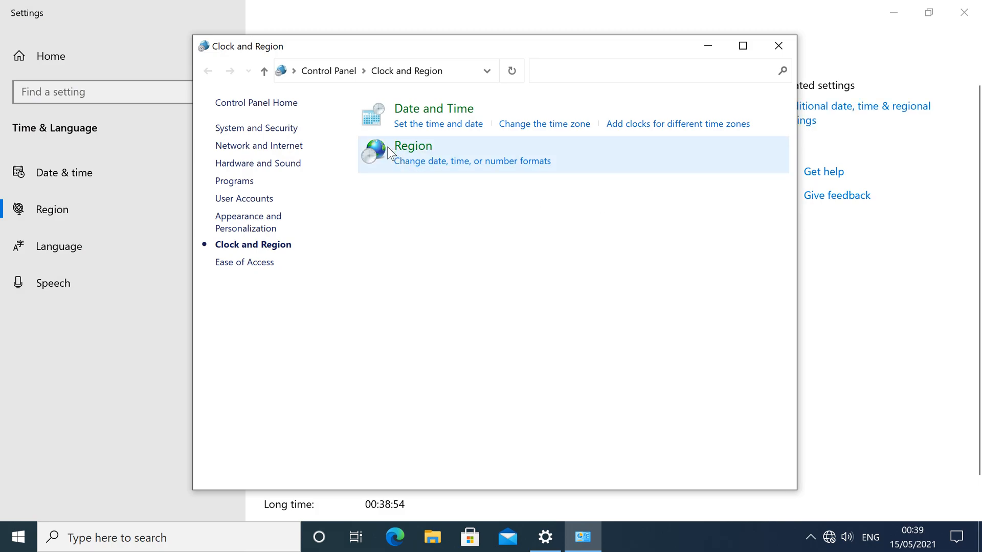
mouse_move(469, 165)
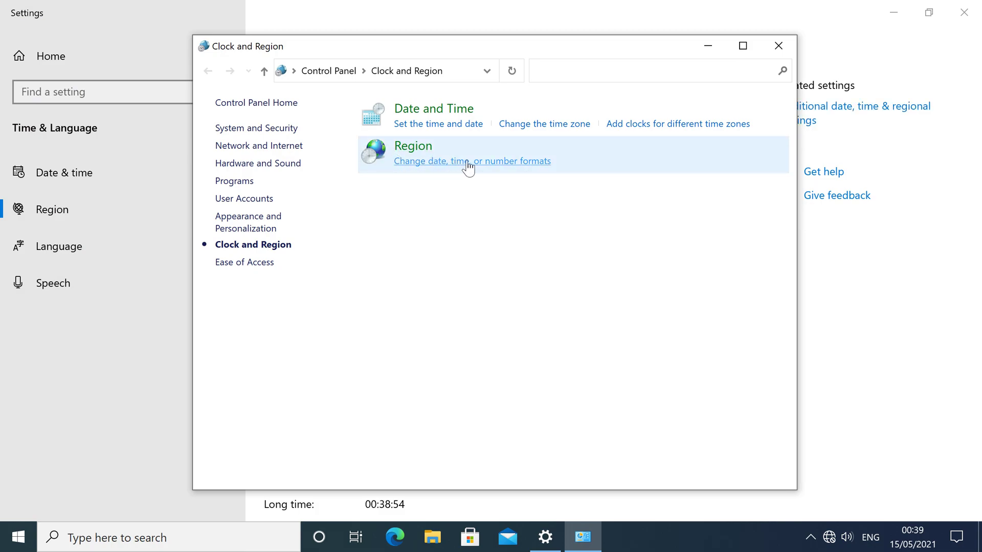
click(472, 161)
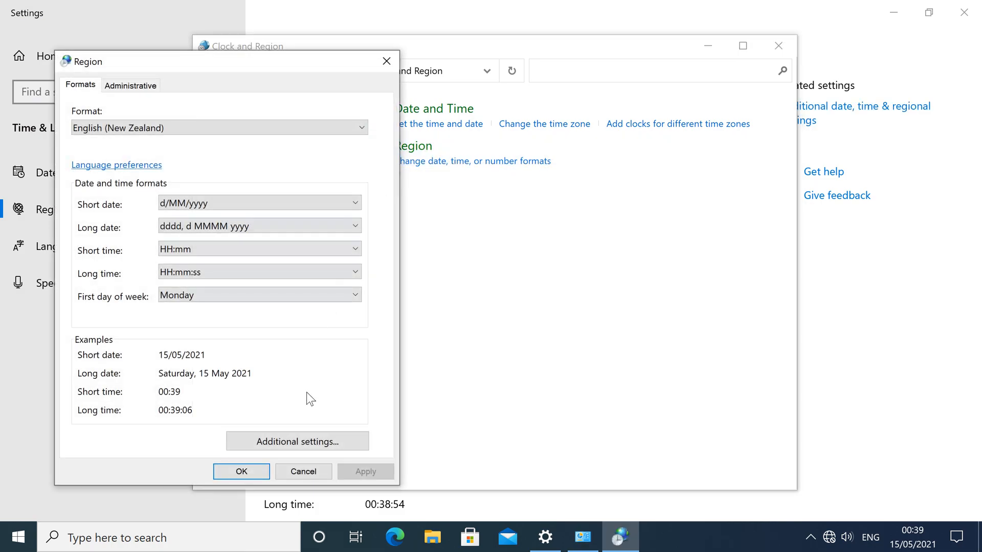
Open the Customize Format dialog and switch to its Date tab to edit the short date
click(297, 441)
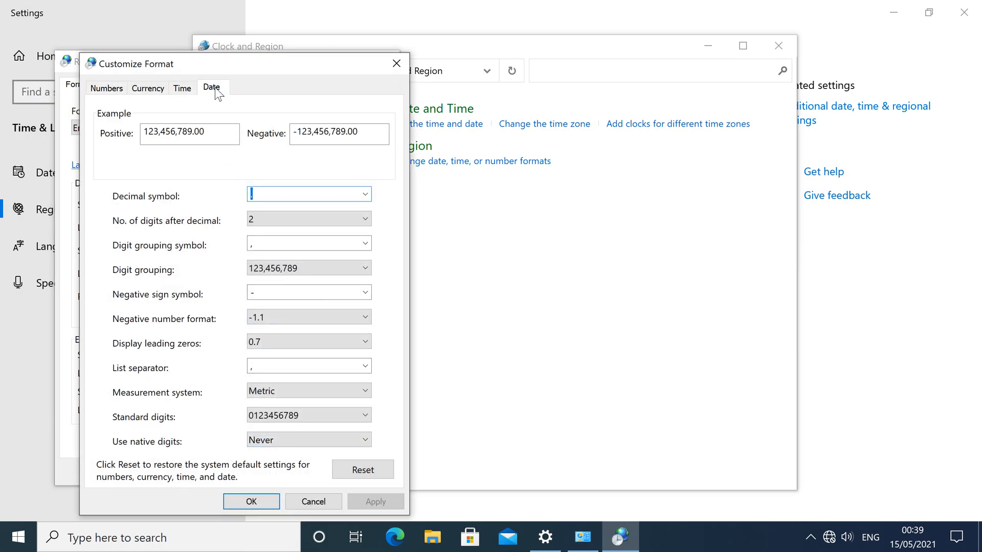
click(182, 87)
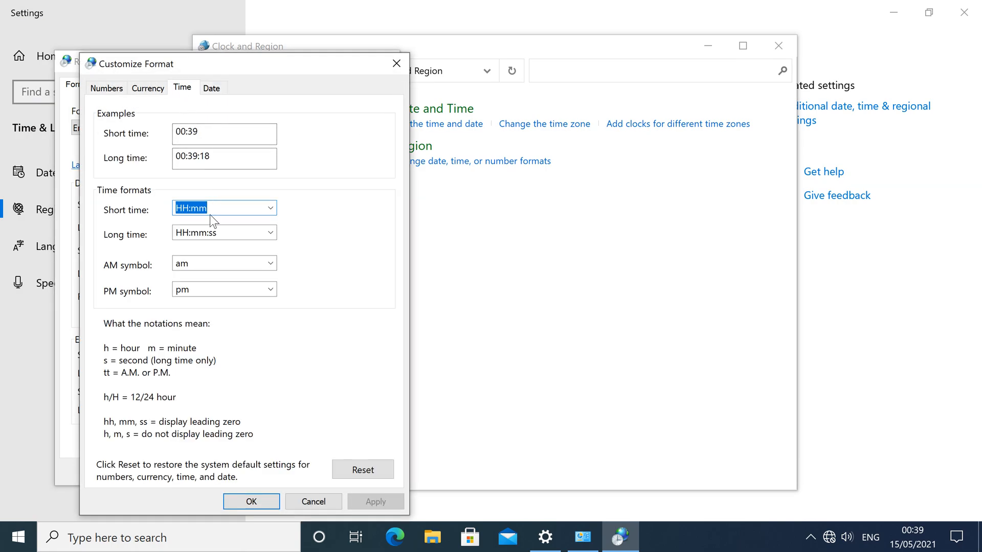
click(211, 87)
text(yyyy-MM)
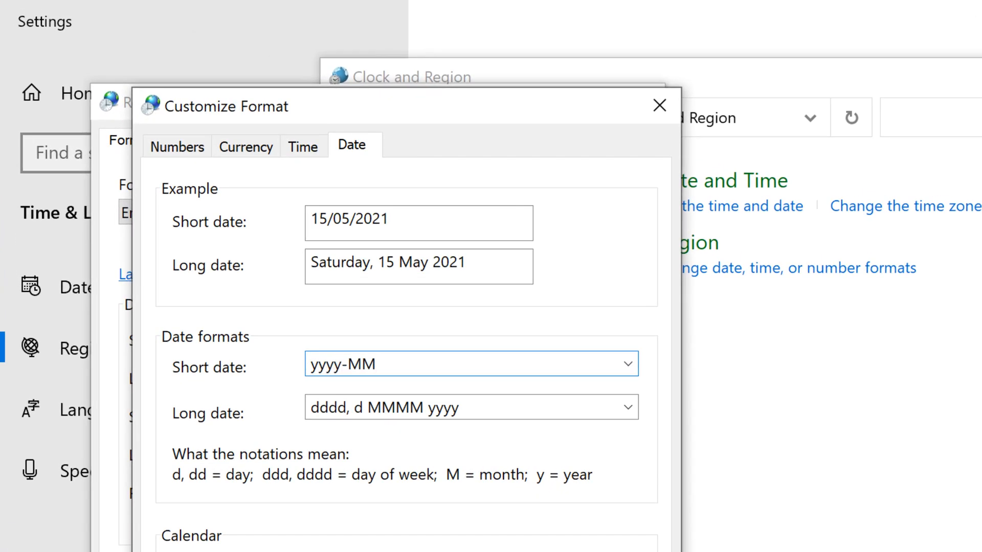
Append -dd so the short date reads yyyy-MM-dd, and apply it
text(-dd)
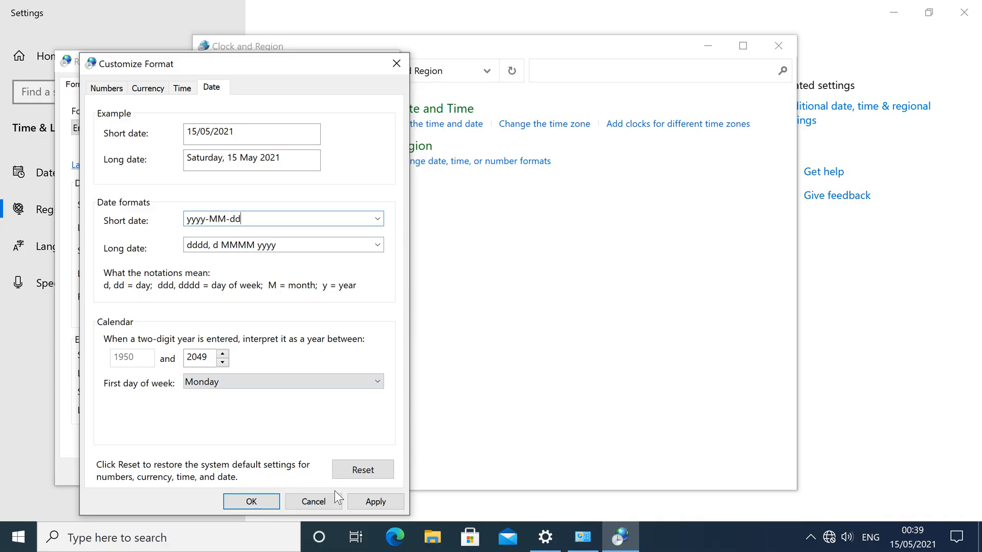
click(375, 501)
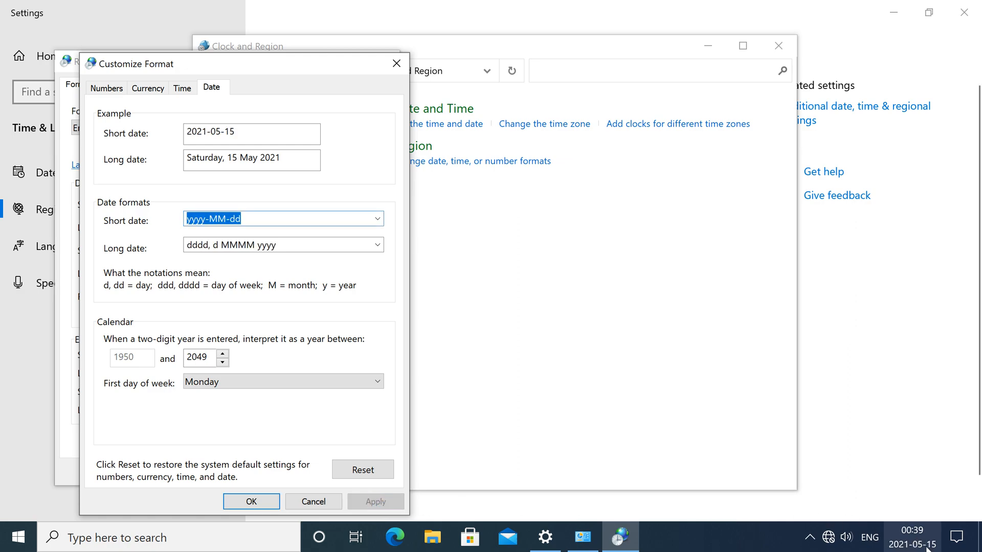
click(17, 536)
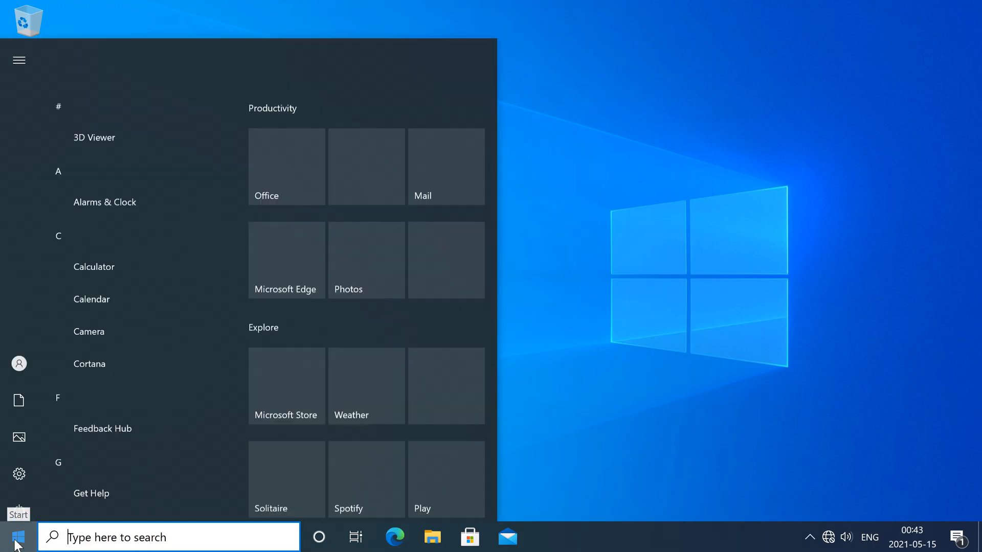
Launch Control Panel from Windows System and reopen Region formats, confirming short date 2021-05-15
click(107, 329)
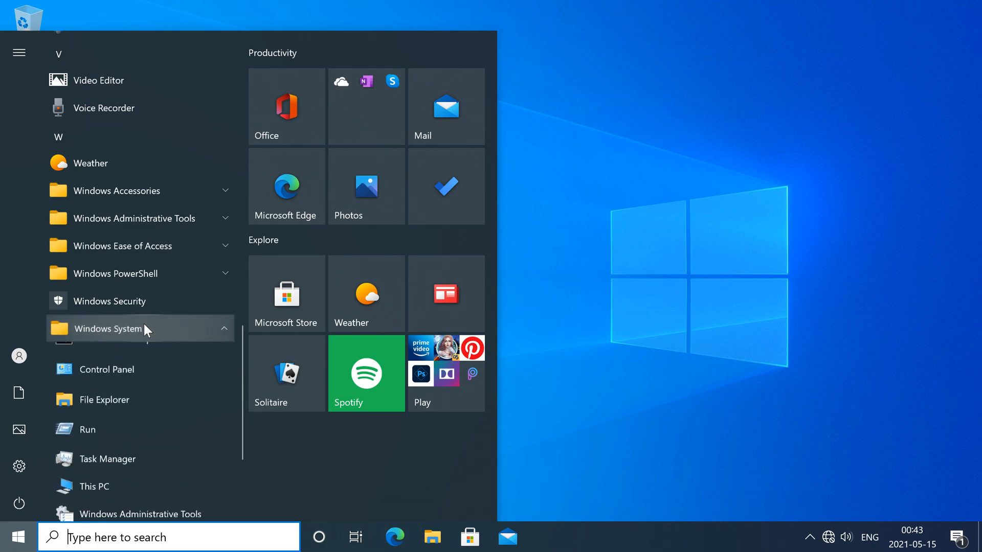
click(108, 369)
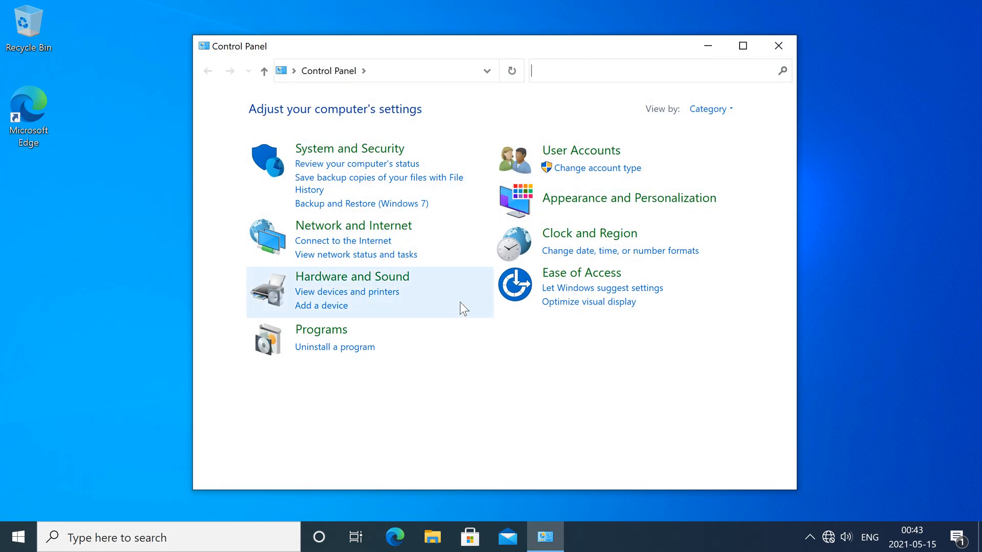
mouse_move(585, 257)
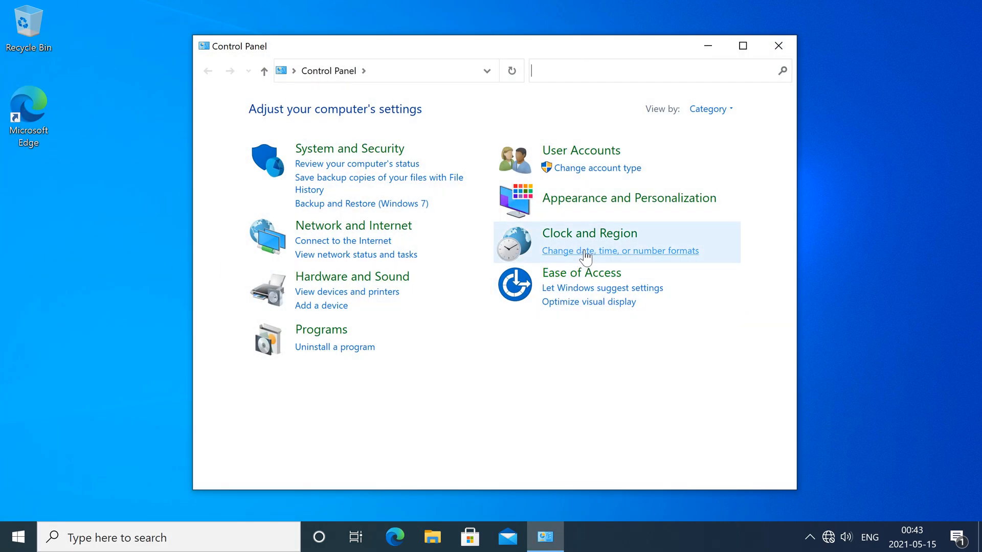
click(620, 251)
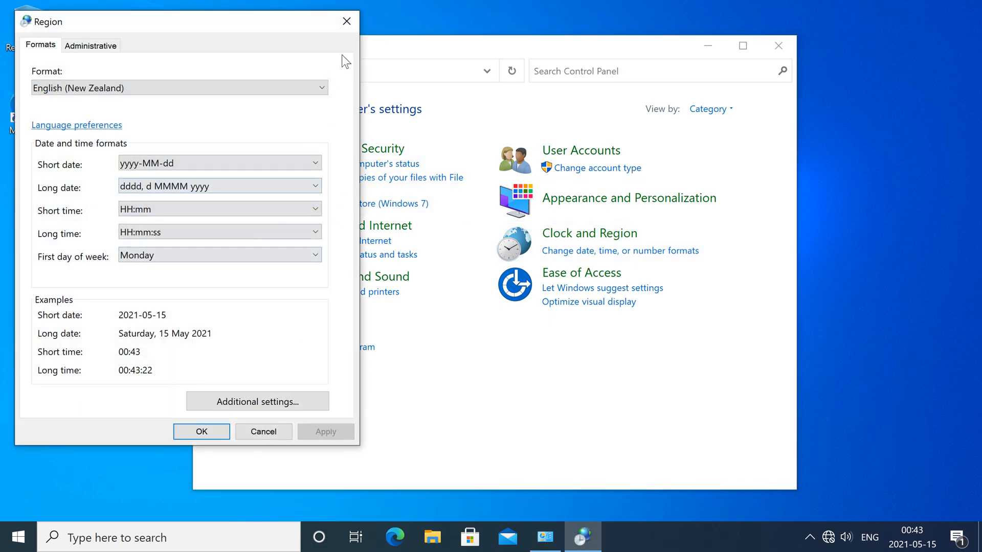